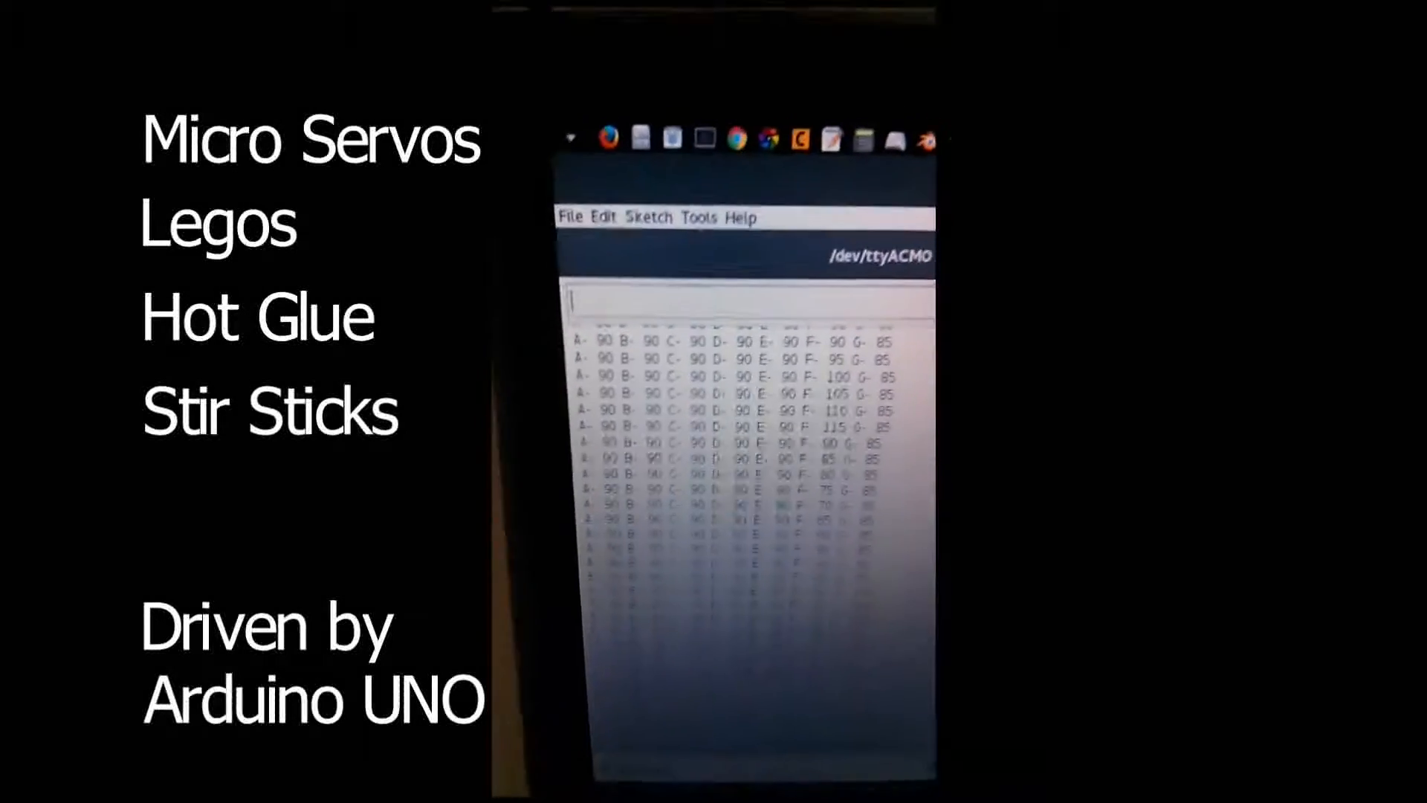
pyautogui.write('qq')
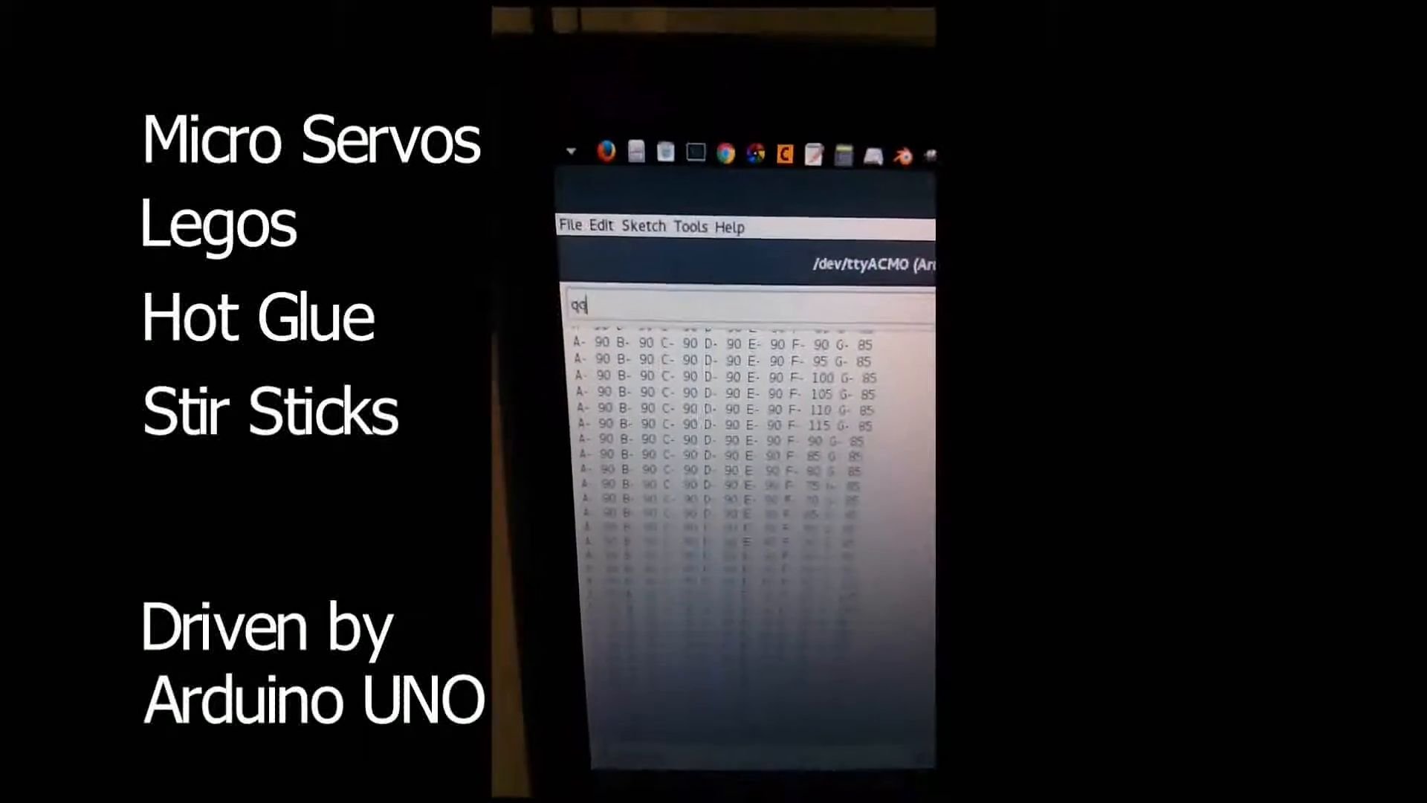